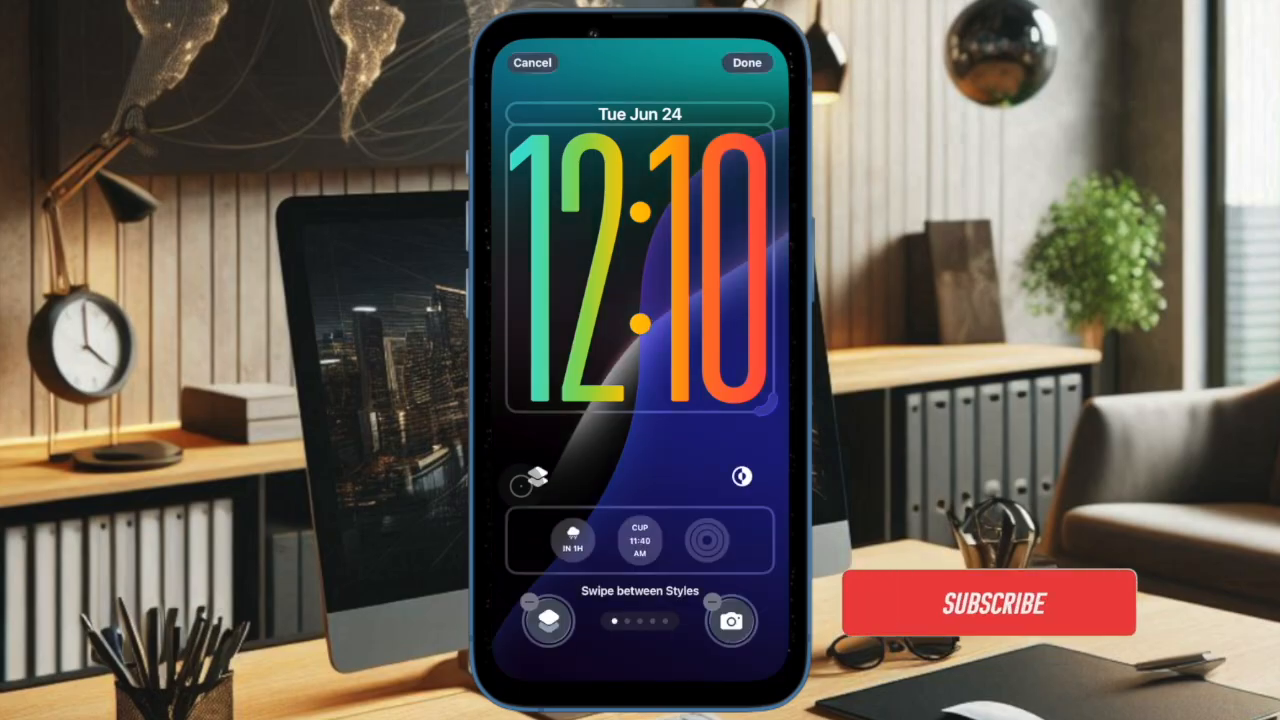
# Switch the lock screen to the Dynamic style with a smaller colourful clock on purple
pyautogui.click(992, 604)
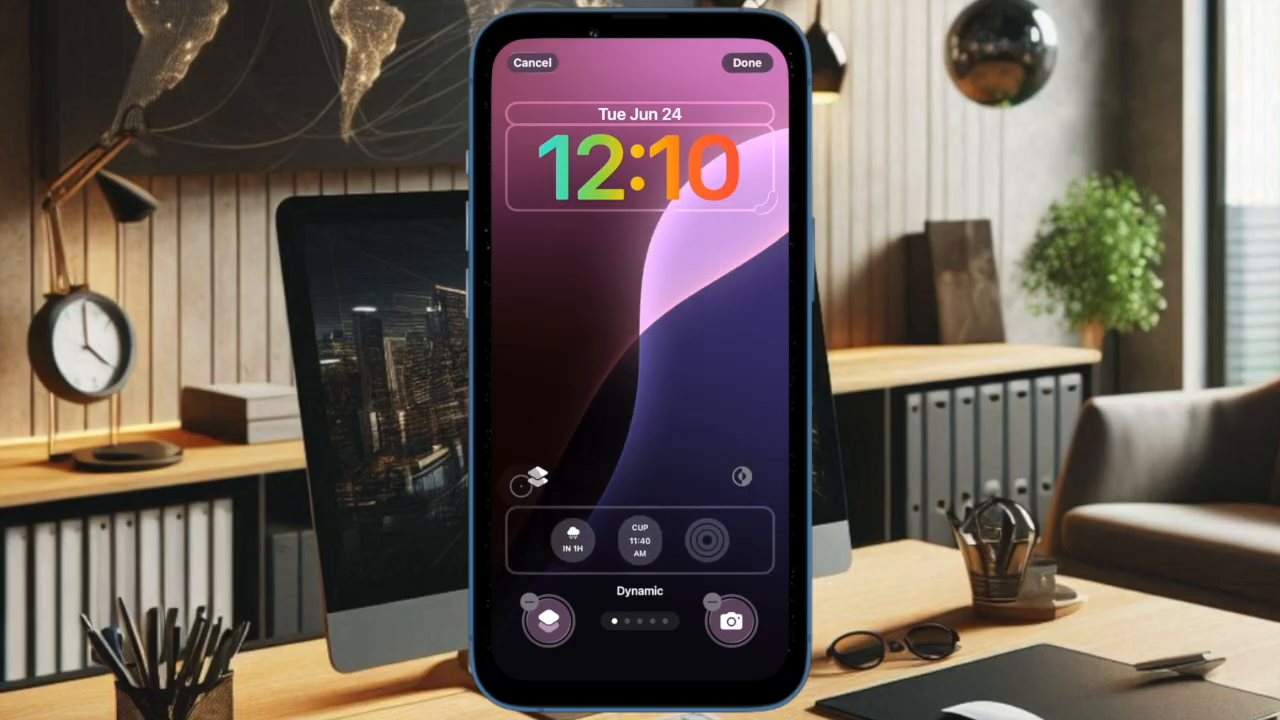
pyautogui.click(740, 476)
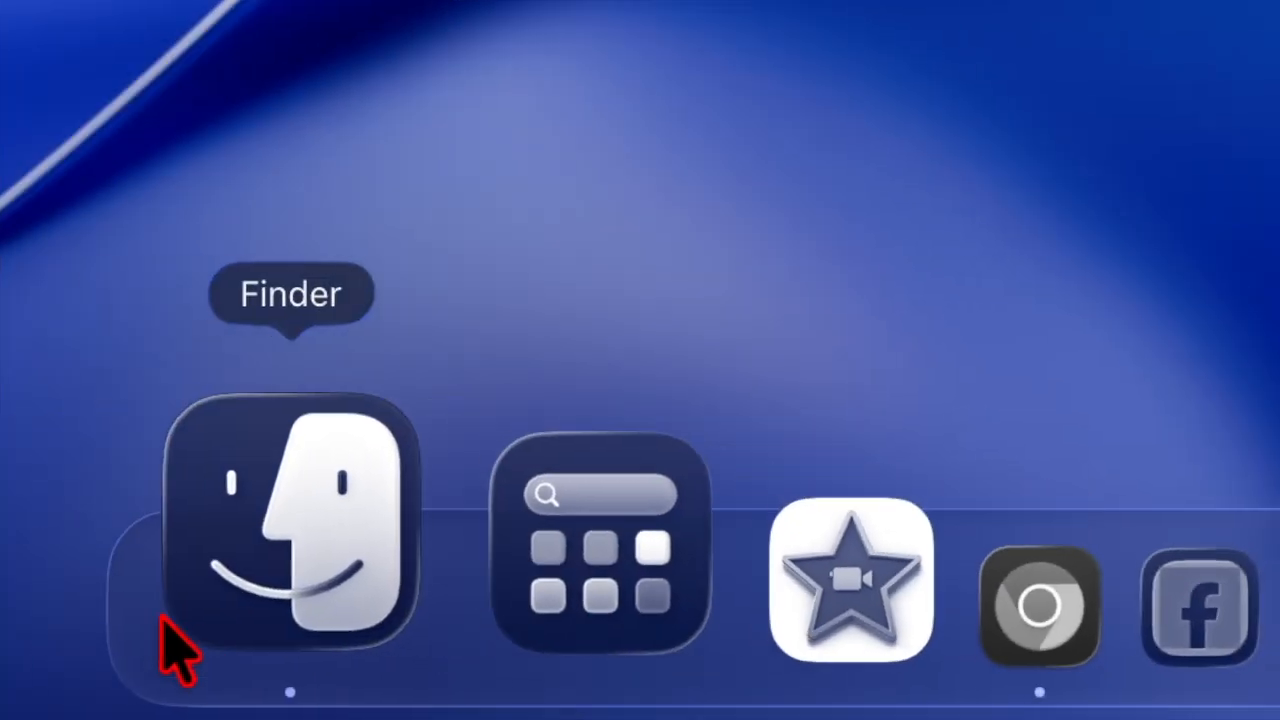
# Show the connected iPhone's General page, reporting iOS 26.0 up to date with backup options
pyautogui.click(296, 520)
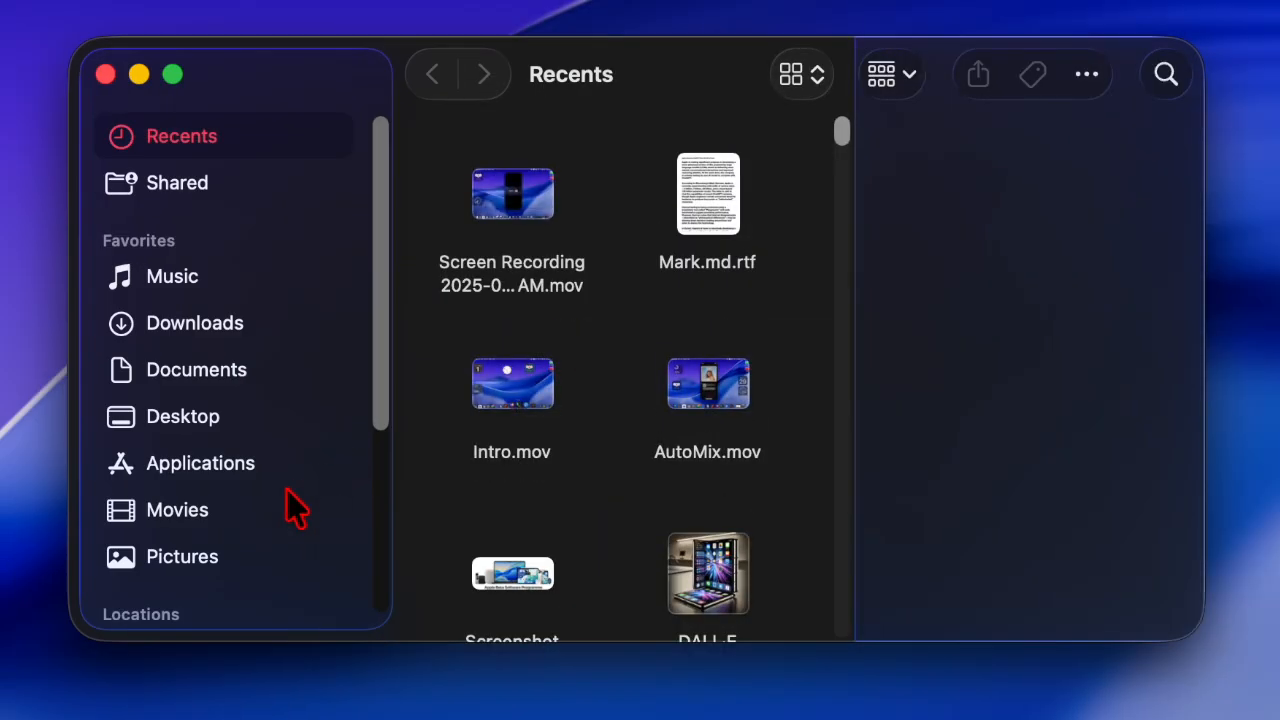
pyautogui.scroll(-3)
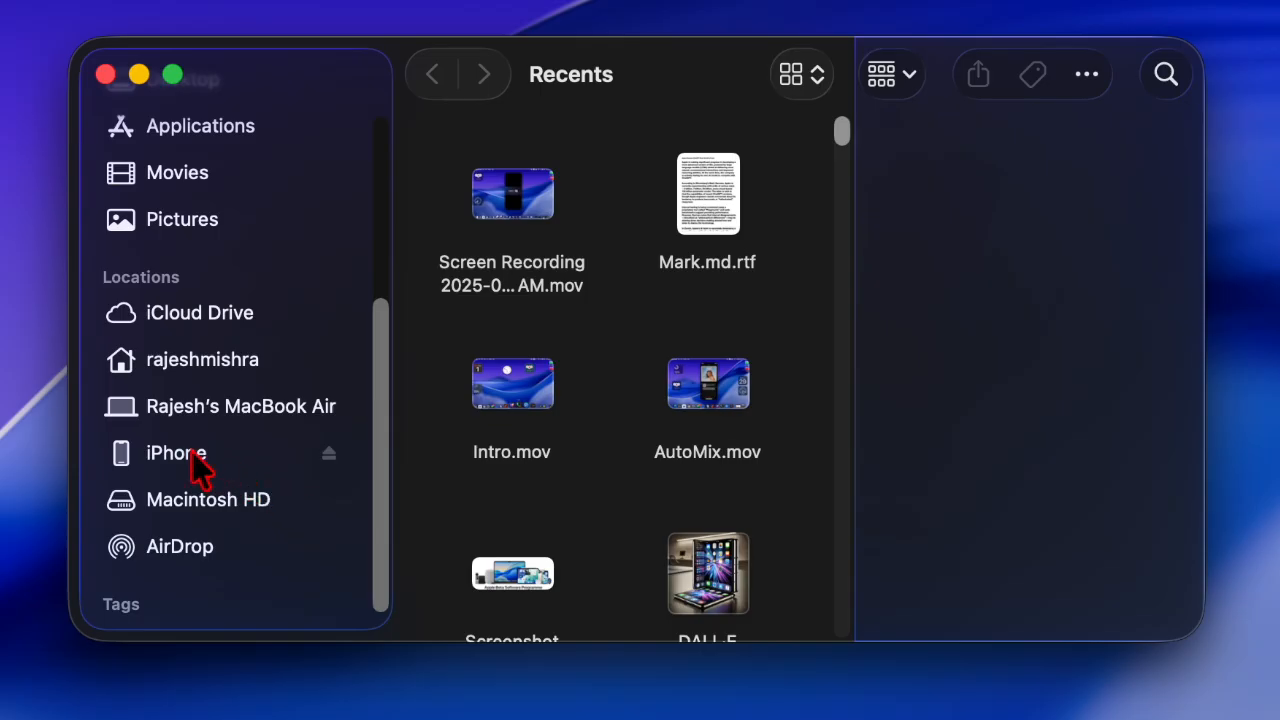
pyautogui.moveTo(190, 482)
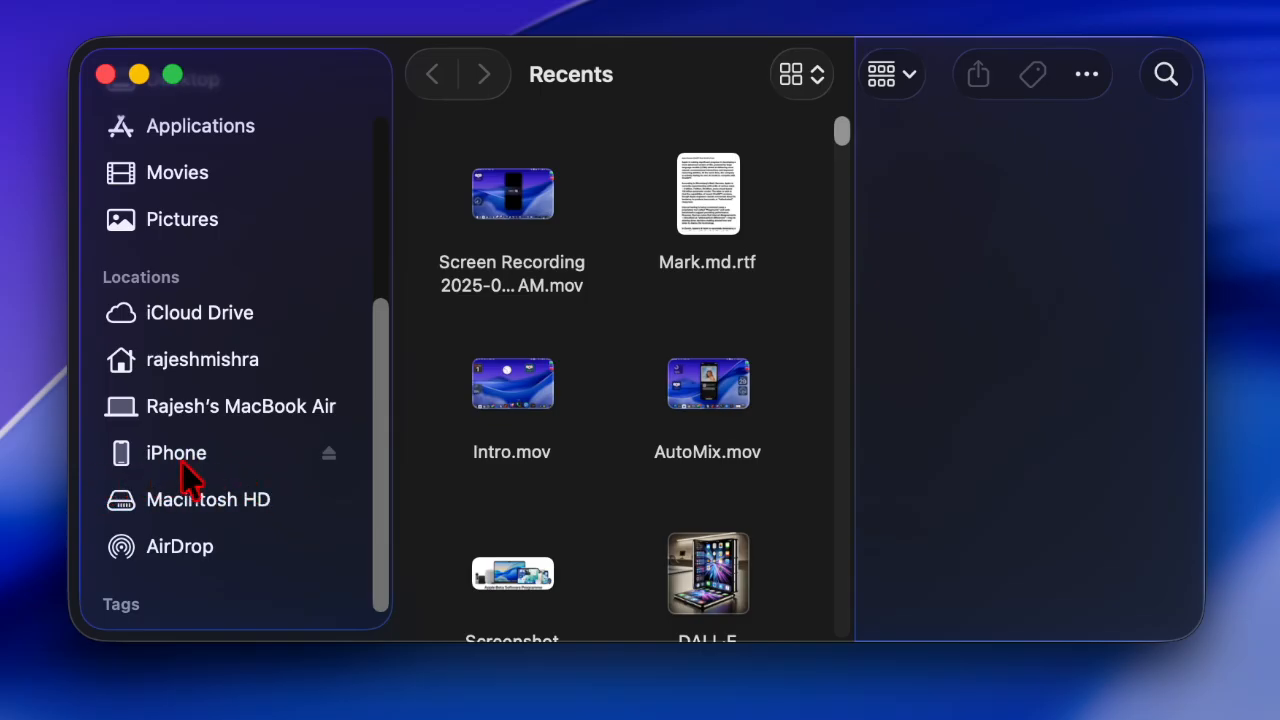
pyautogui.click(176, 452)
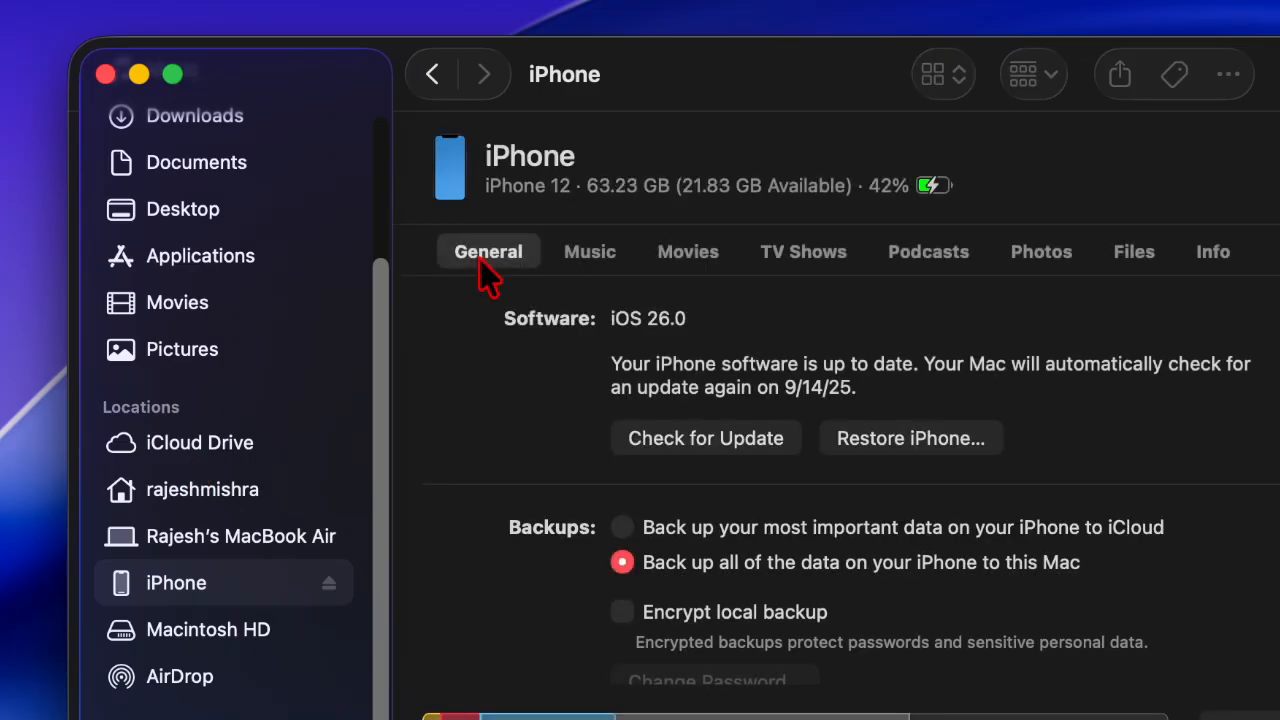
pyautogui.moveTo(504, 262)
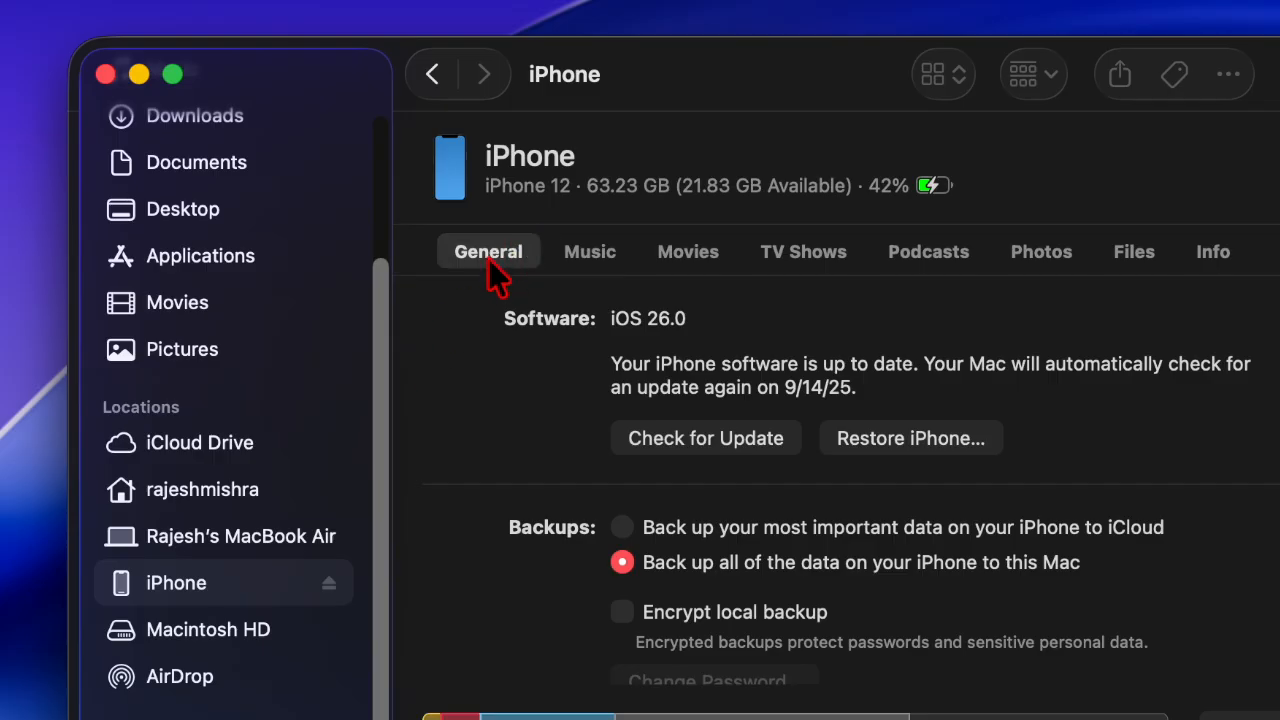
pyautogui.moveTo(644, 476)
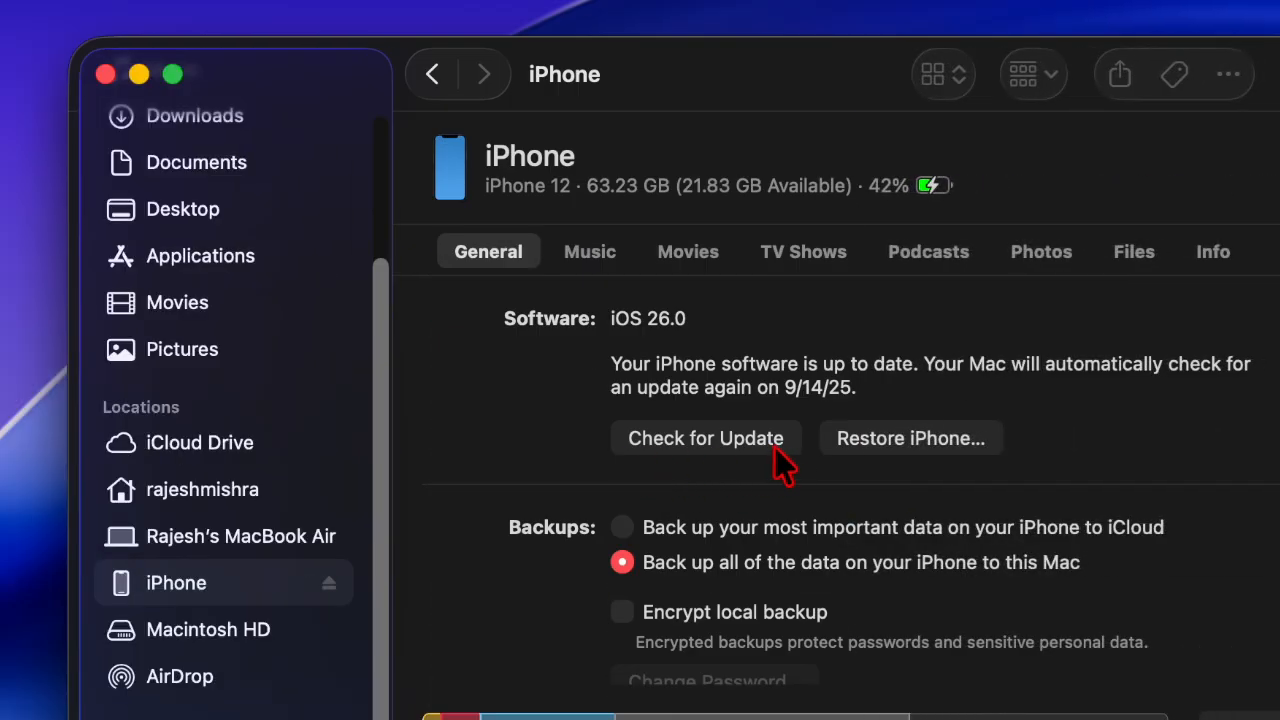
pyautogui.moveTo(736, 464)
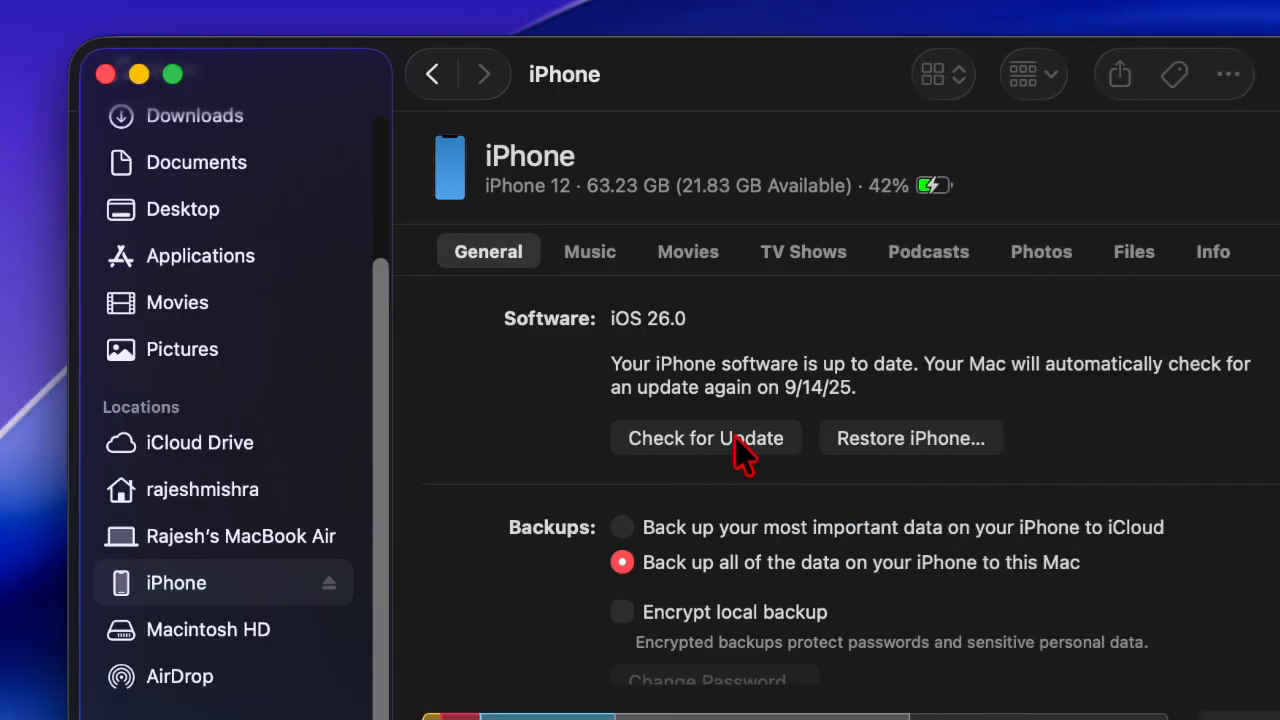